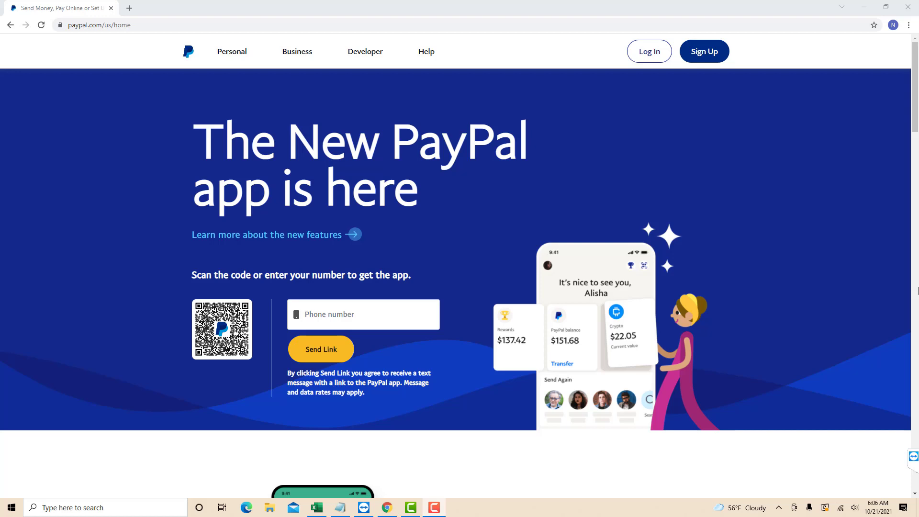
{"action": "mouse_move", "coordinate": [649, 50]}
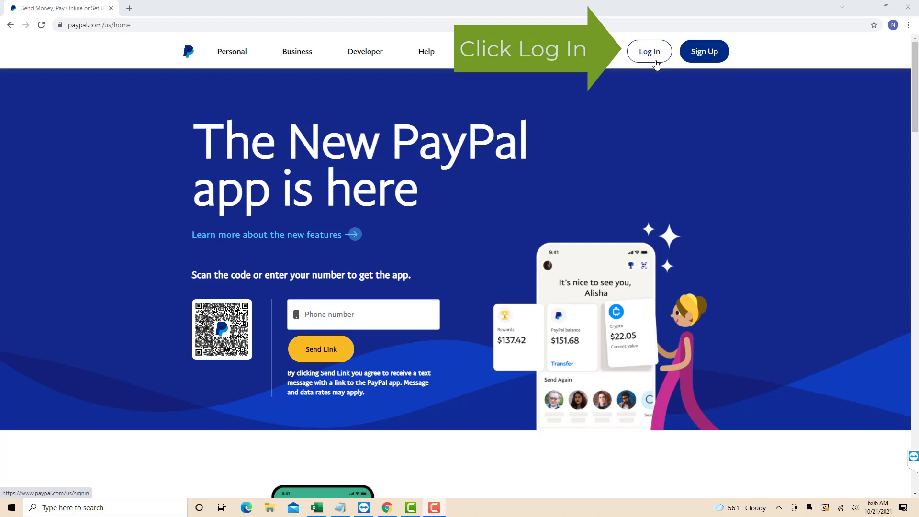
Go from the PayPal home page to the account sign-in page via Log In
{"action": "left_click", "coordinate": [648, 51]}
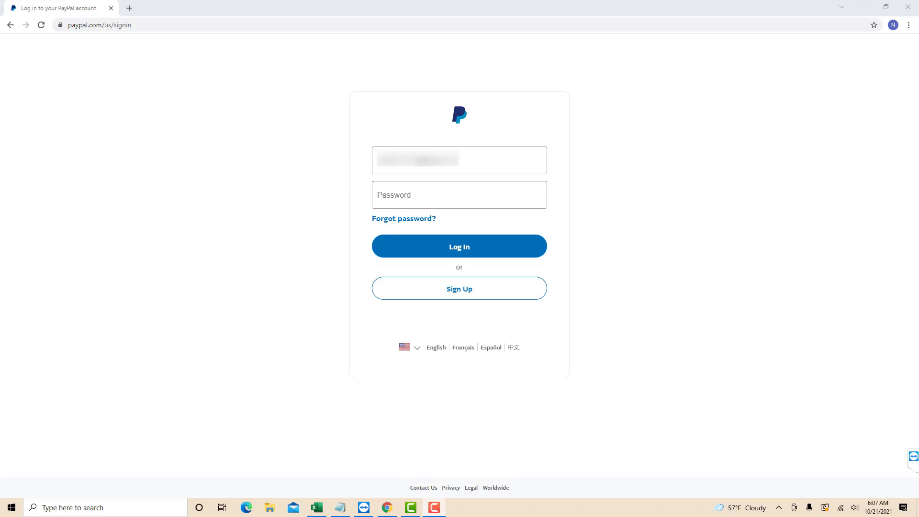
Sign in with the prefilled email and password to reach the account dashboard
{"action": "left_click", "coordinate": [458, 246]}
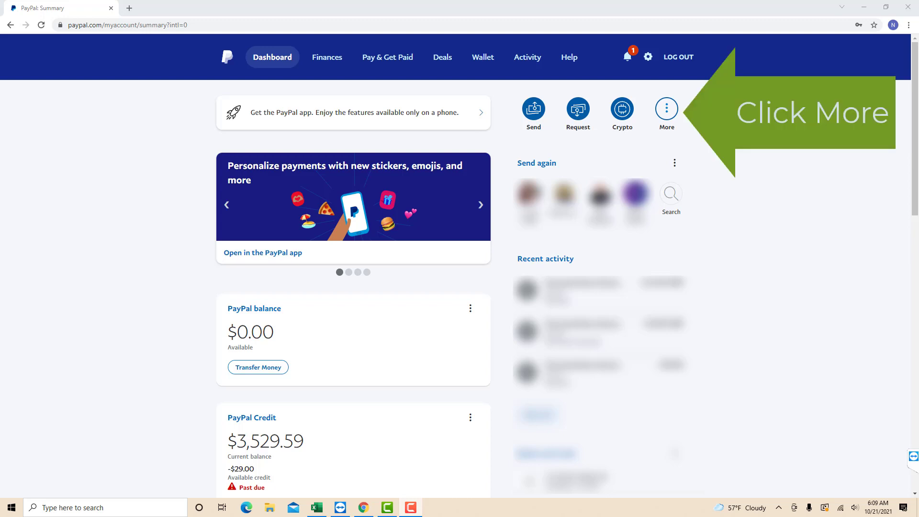
Reach the Direct Deposit page via More > 'See your Direct Deposit info'
{"action": "left_click", "coordinate": [666, 109]}
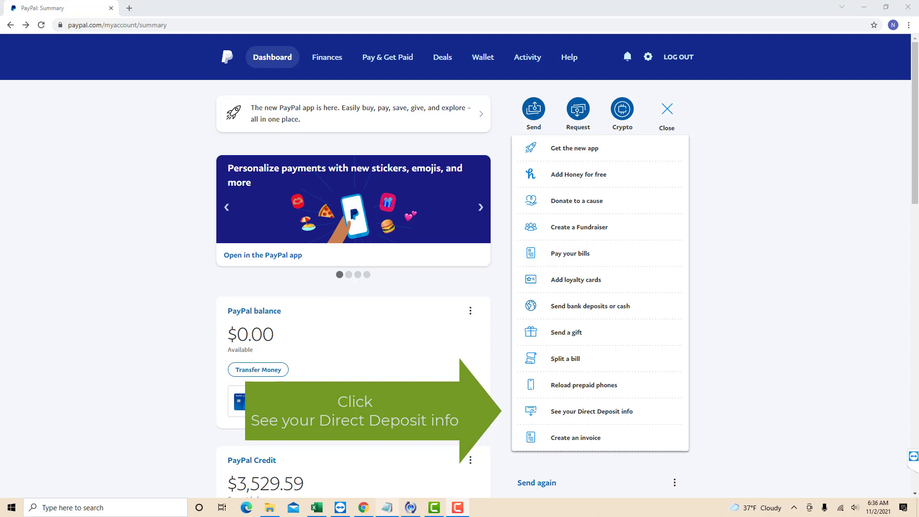
{"action": "left_click", "coordinate": [591, 410]}
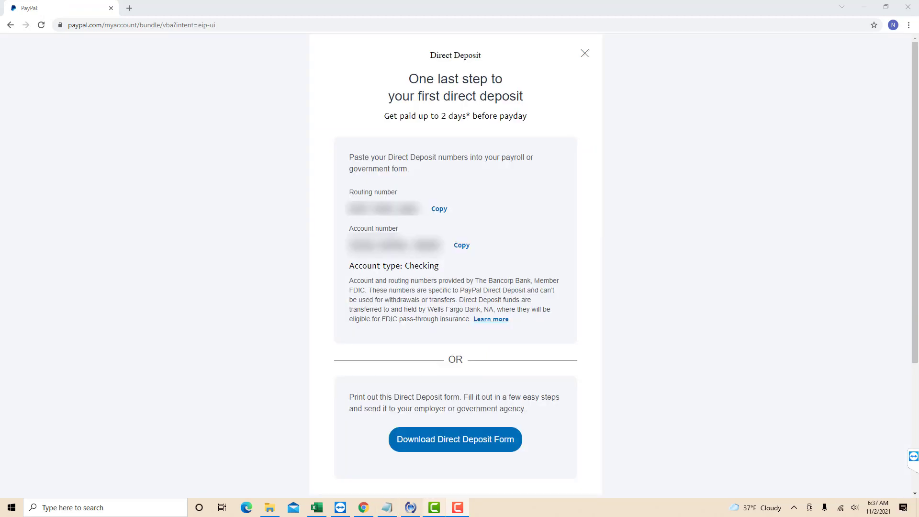